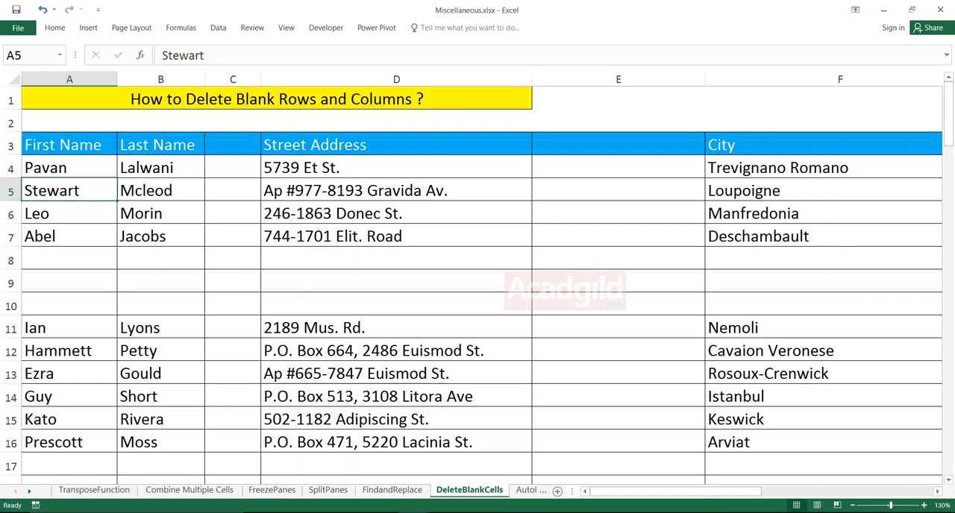
- Label the blank column C header as XYZ after reviewing the address table
left_click(68, 143)
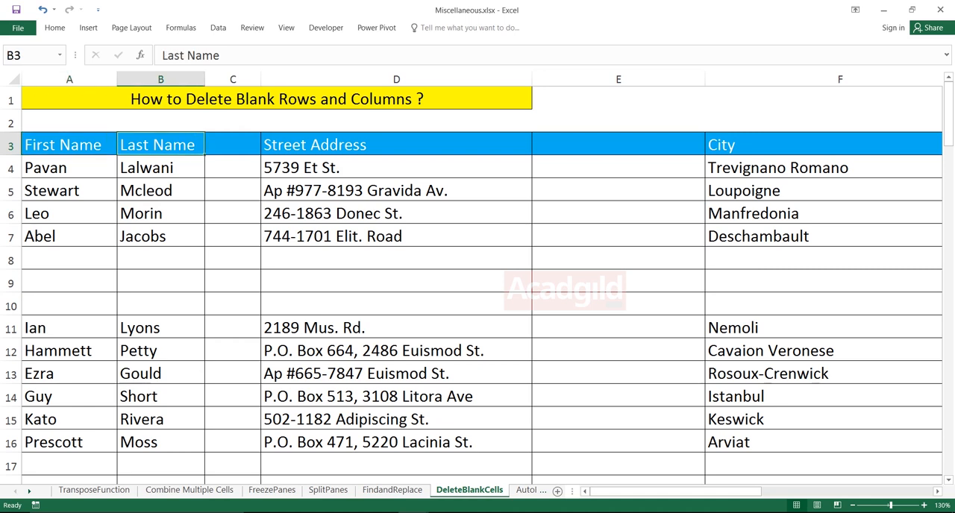
left_click_drag(233, 144, 233, 327)
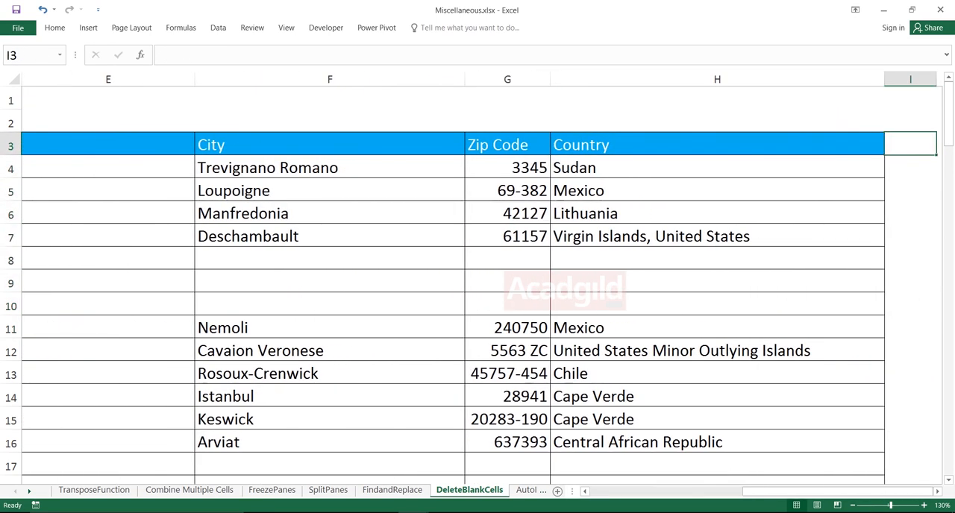
scroll("left", 3)
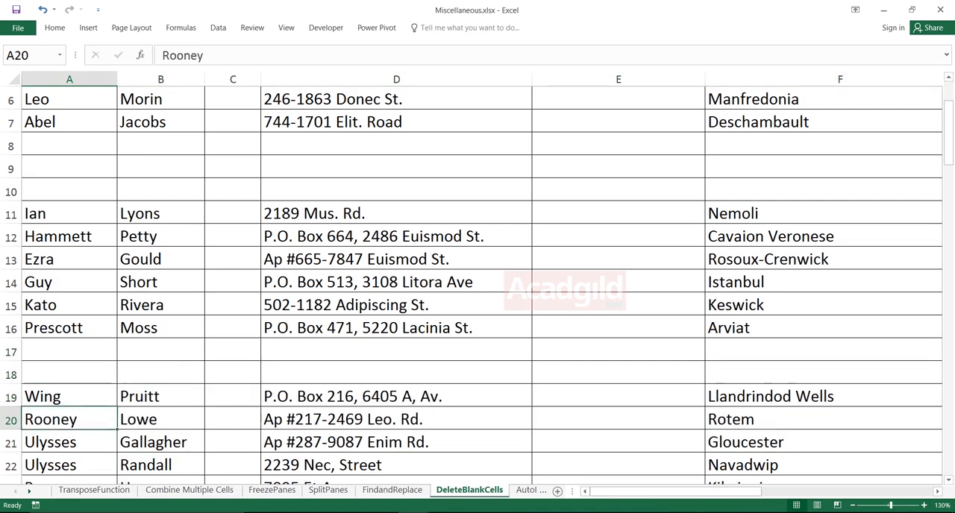
scroll("down", 3)
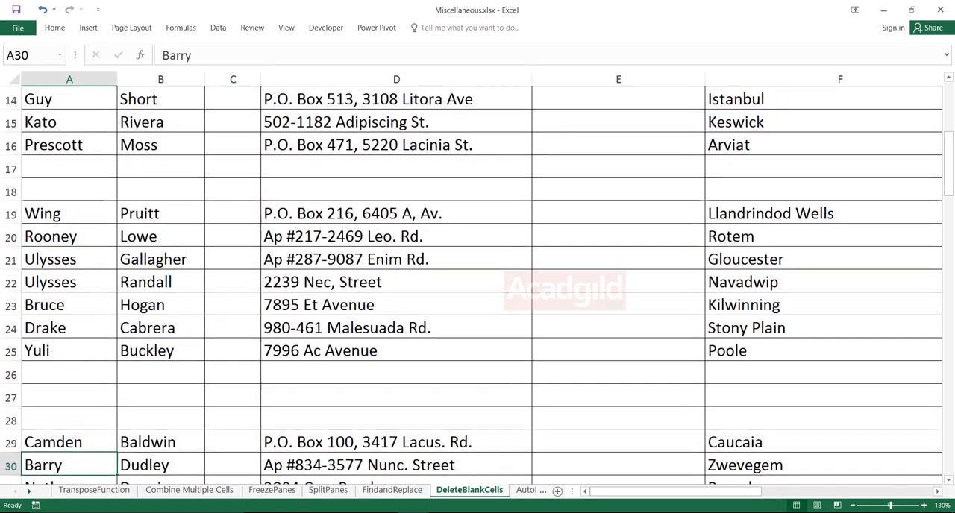
left_click(68, 349)
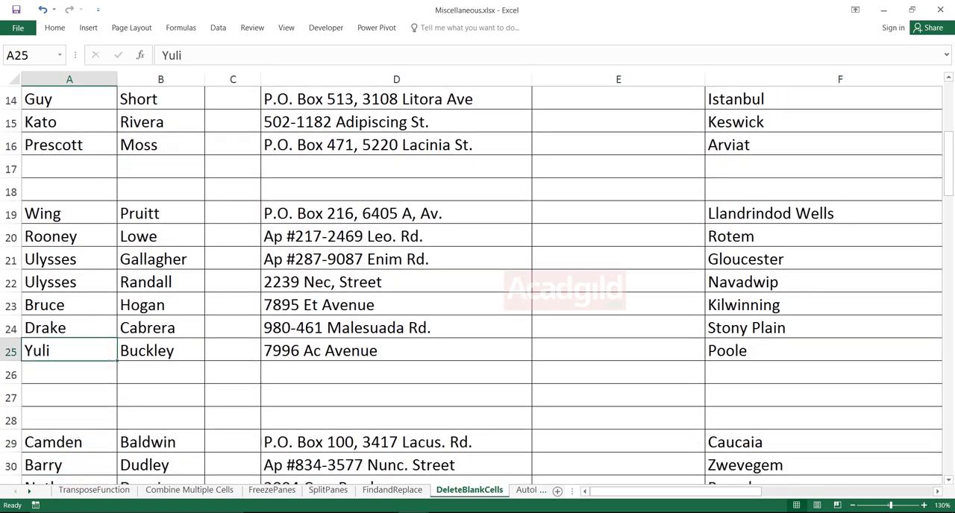
scroll("up", 3)
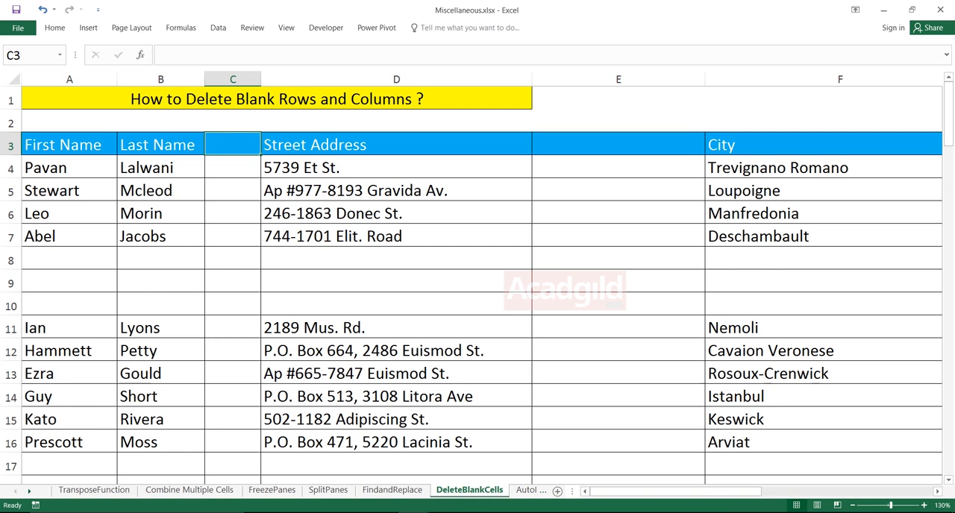
type("XYZ")
left_click(617, 143)
type("ABC")
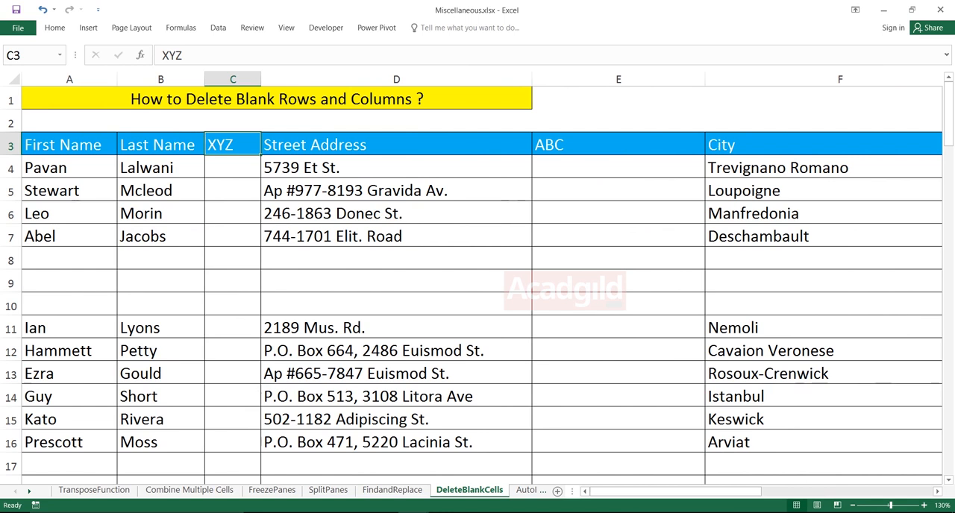
- Label the blank column E header as ABC and return to the First Name header
left_click(618, 143)
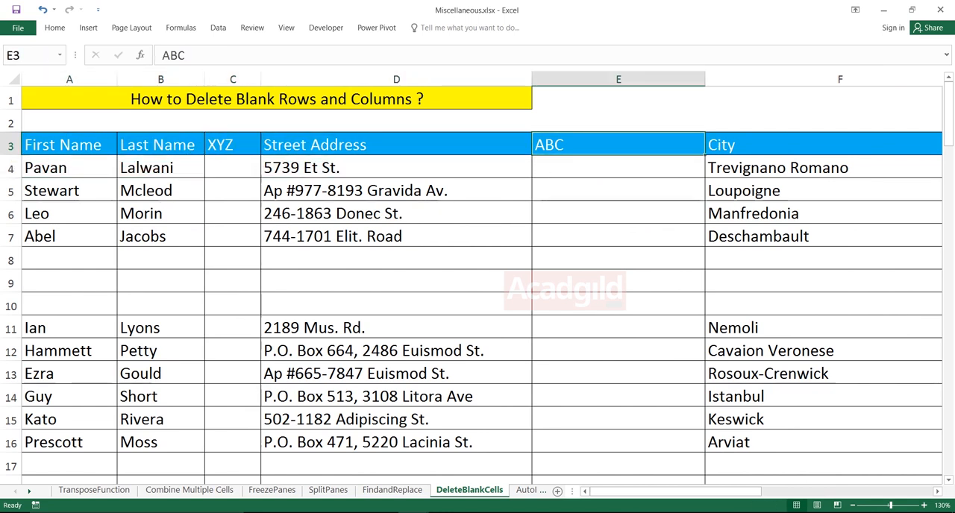
left_click(63, 143)
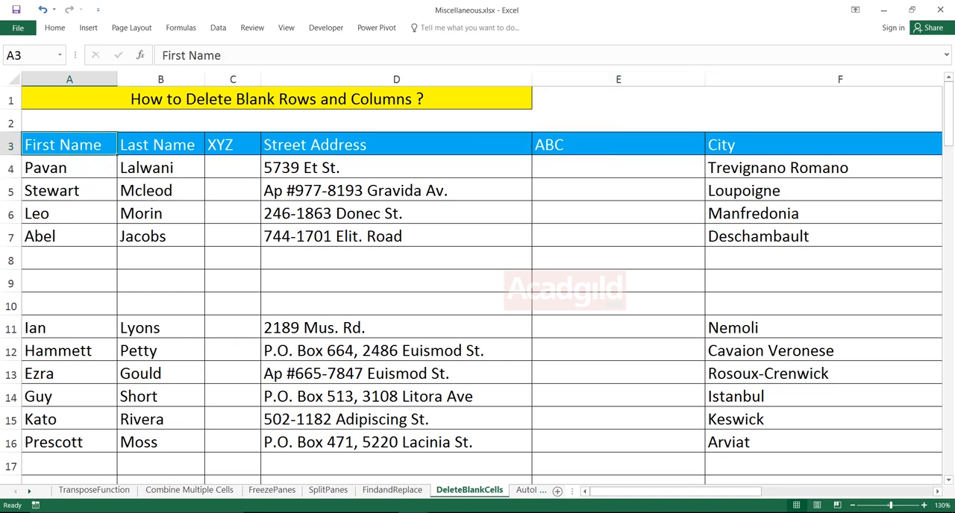
scroll("right", 3)
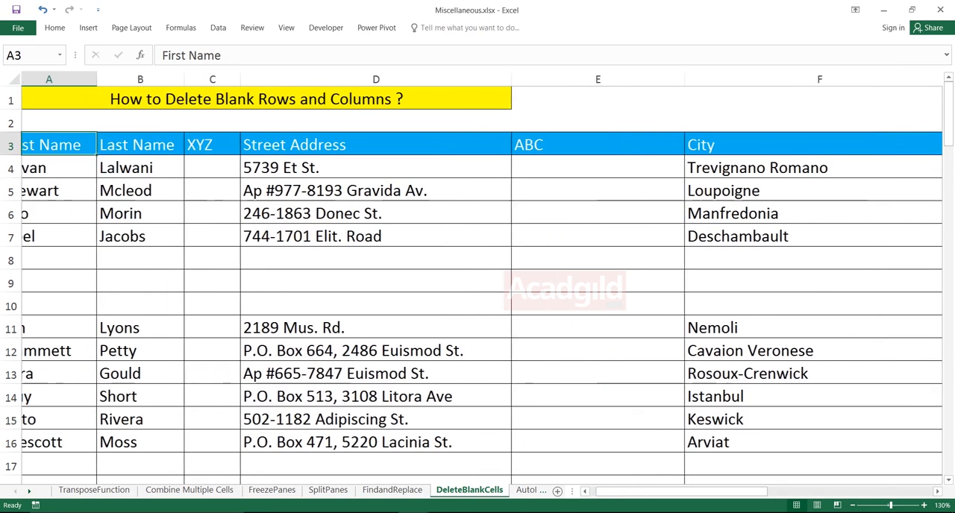
left_click(45, 167)
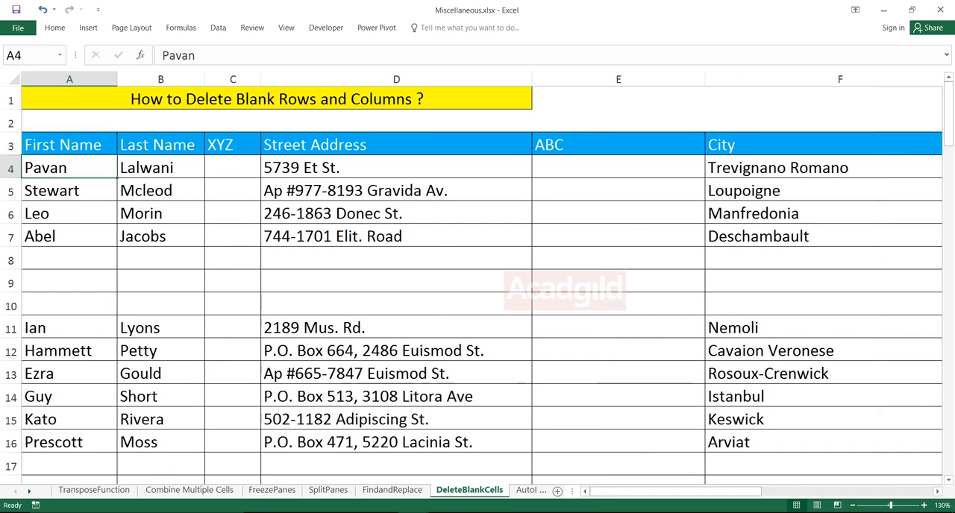
- Select the address table from First Name in A3 through the Country column at row 103
left_click(68, 143)
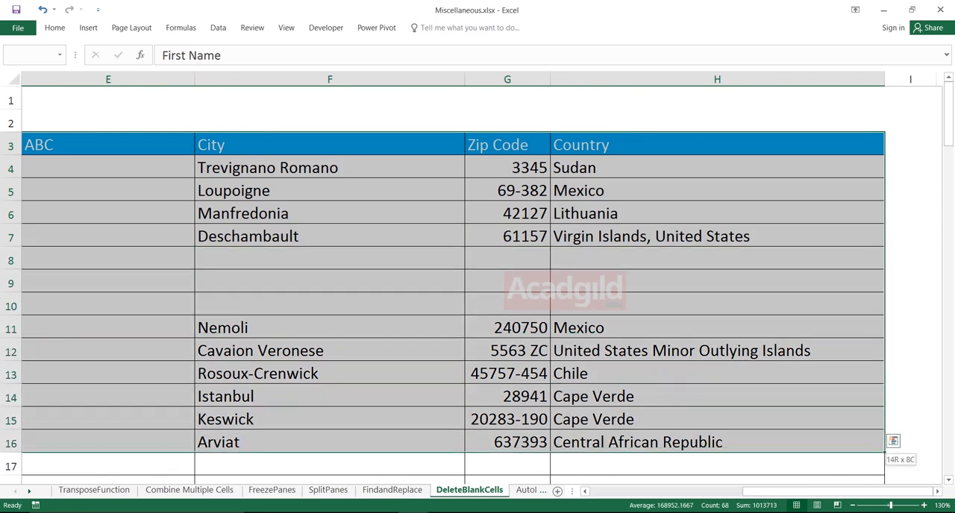
scroll("down", 3)
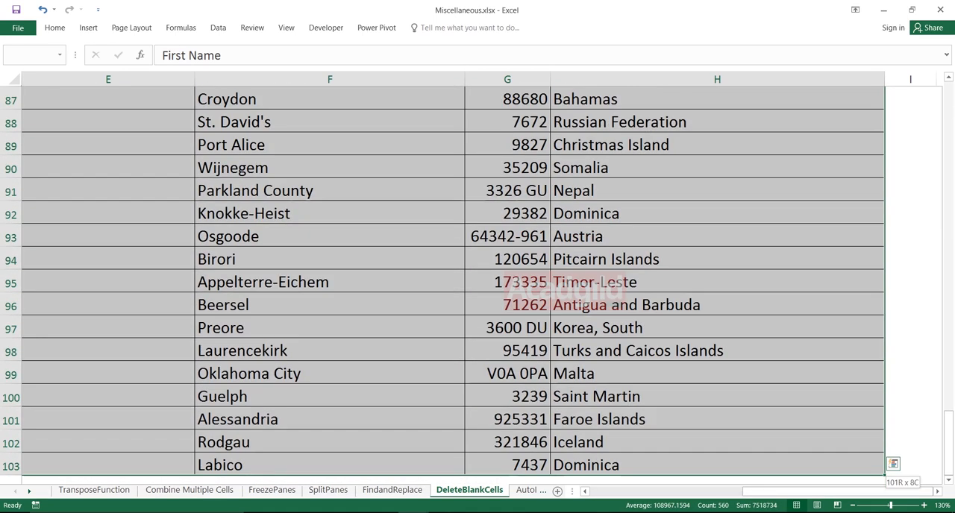
left_click(30, 55)
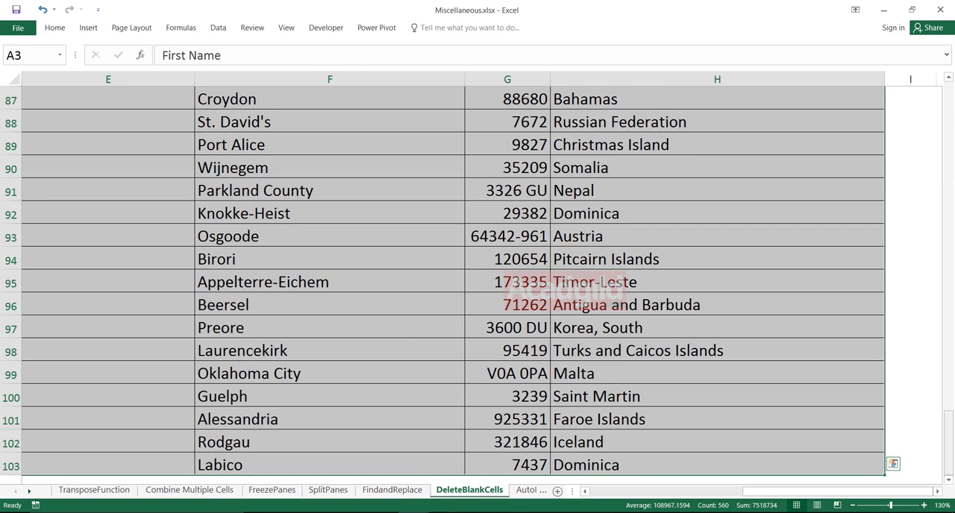
scroll("up", 3)
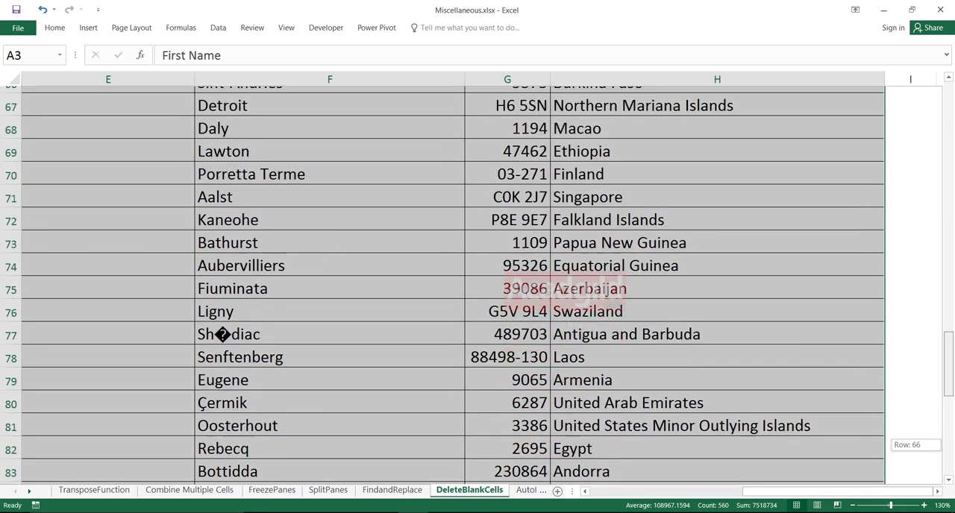
scroll("down", 3)
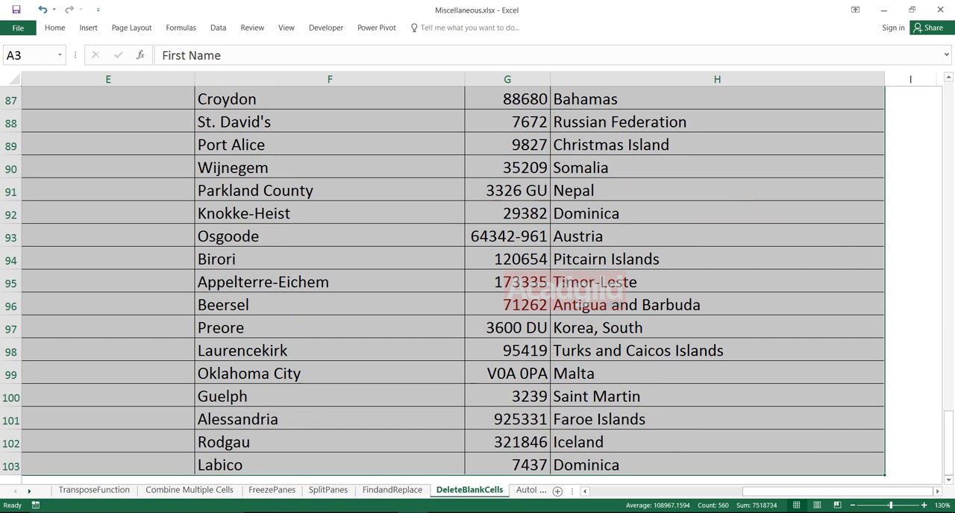
left_click(892, 476)
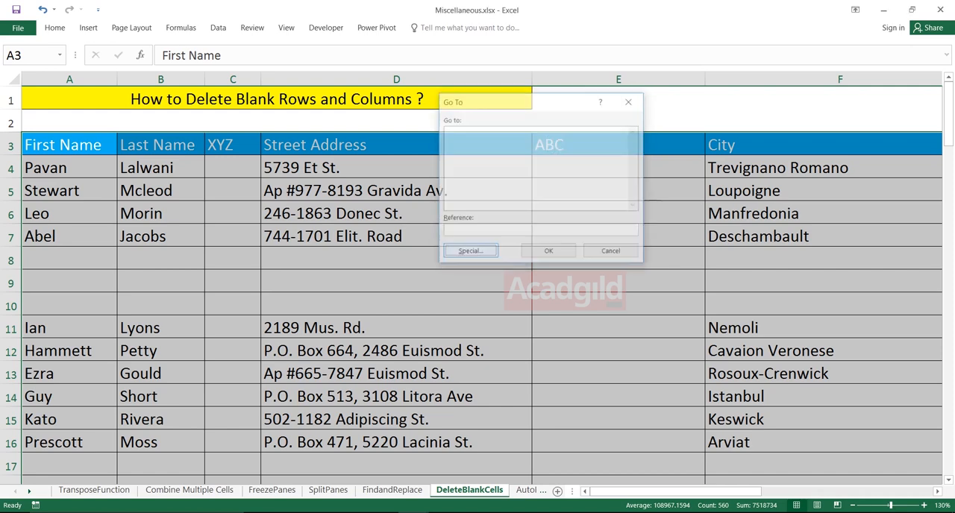
- Use Go To Special with Blanks to select every empty cell in the table
left_click(470, 251)
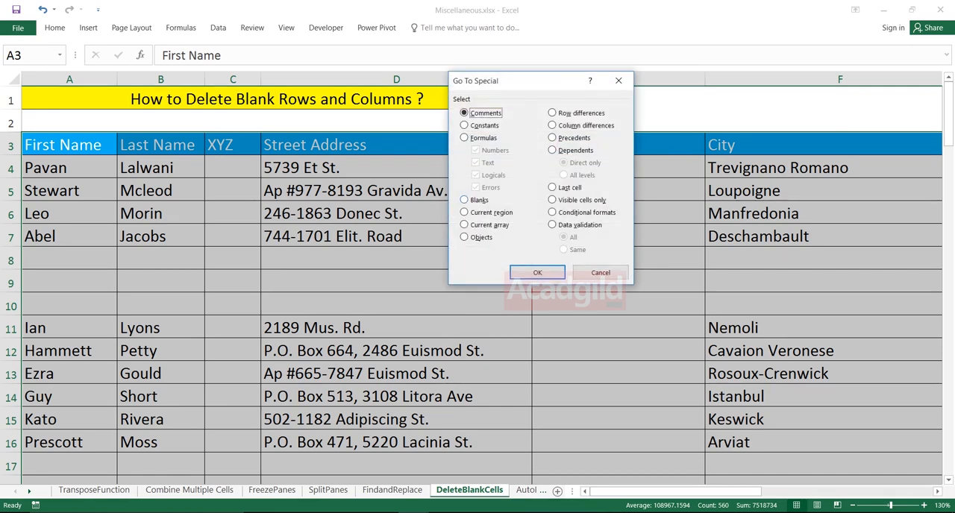
left_click(466, 200)
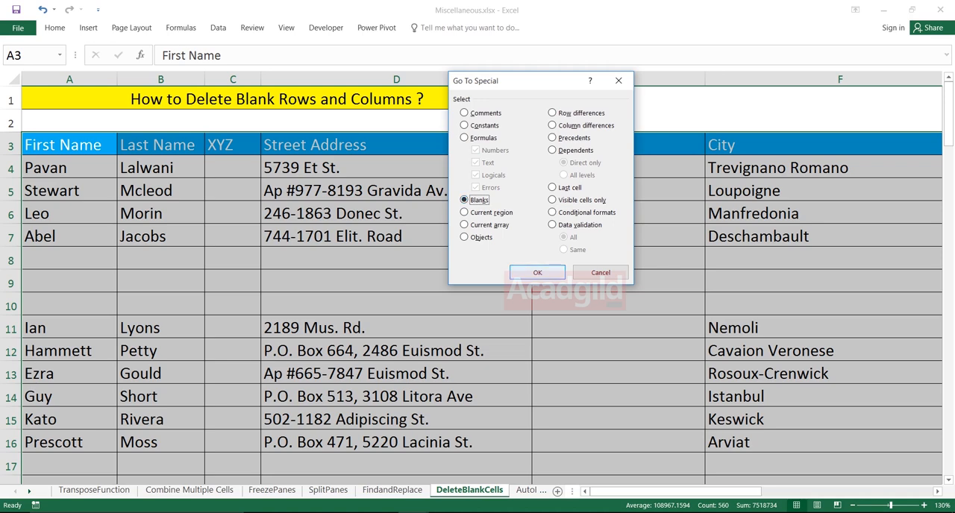
left_click(537, 273)
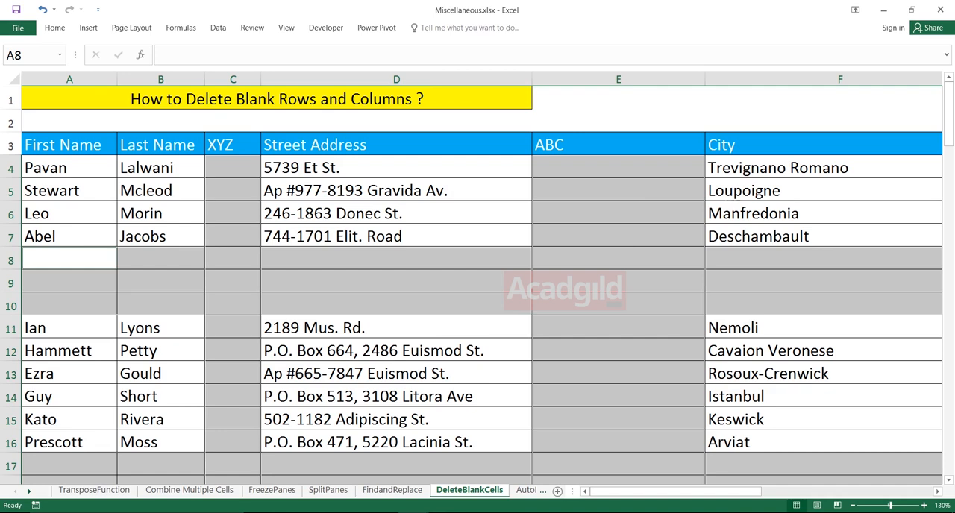
left_click(53, 26)
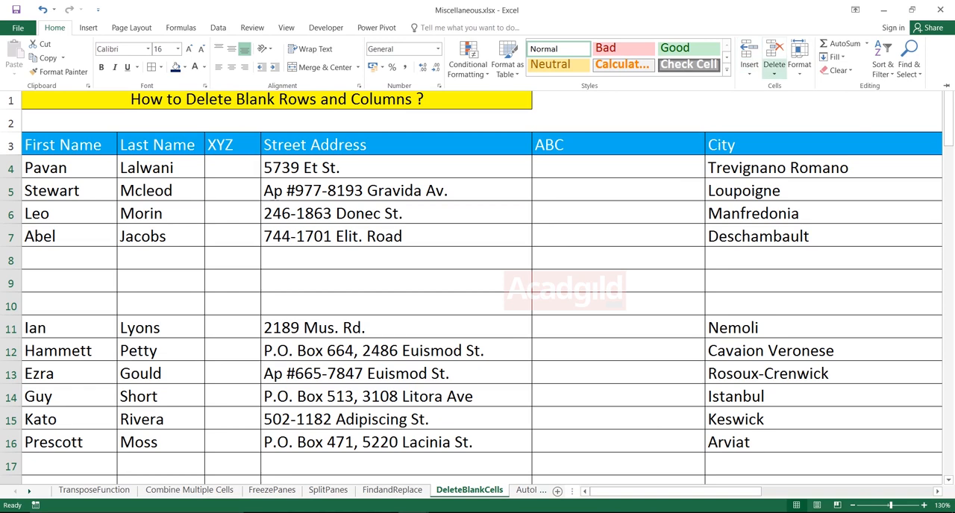
- Delete the sheet rows holding the blank cells so records run directly under the headers
left_click(774, 73)
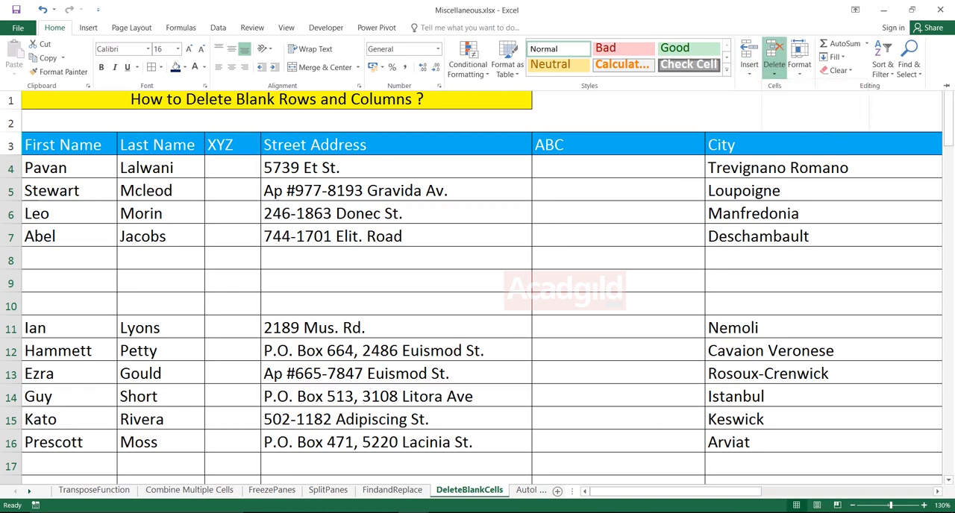
left_click(773, 57)
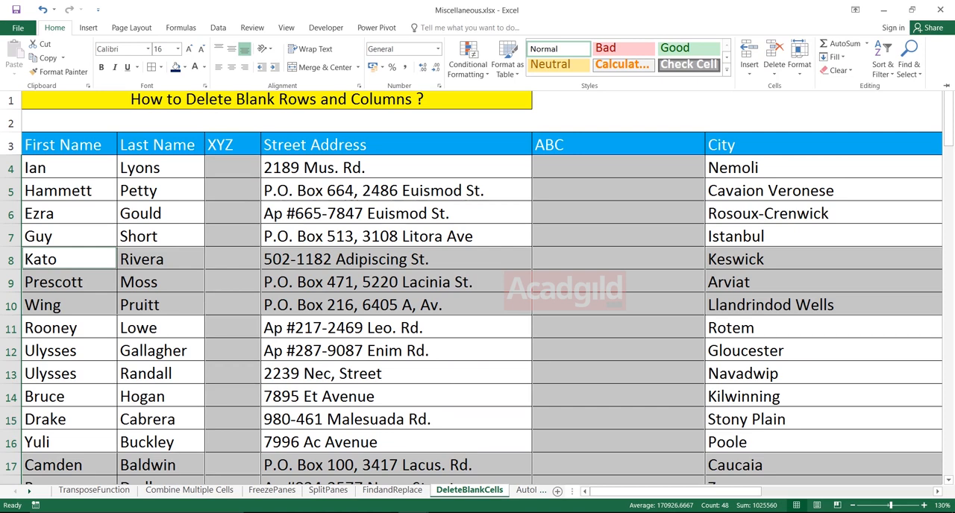
left_click(233, 235)
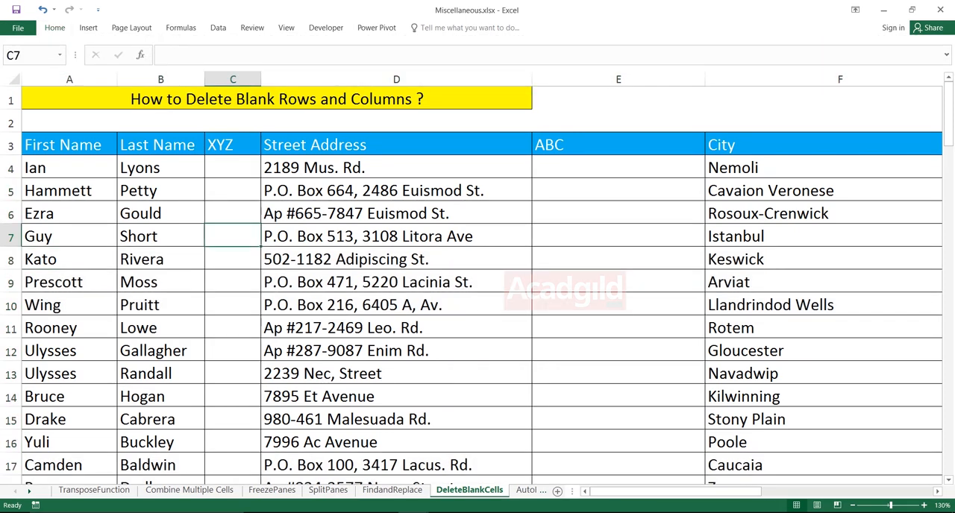
left_click(63, 145)
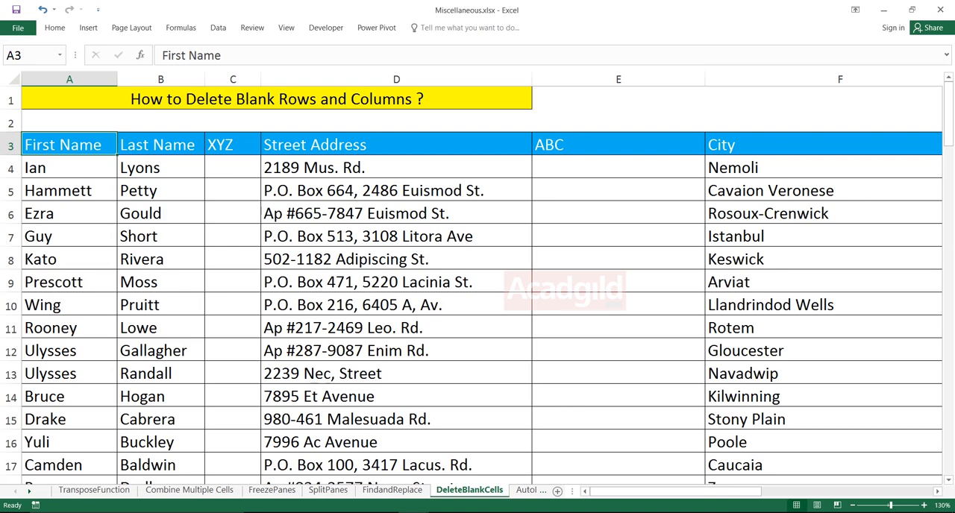
- Reselect the full table through the Country column and bring up Go To with Ctrl+G
scroll("right", 3)
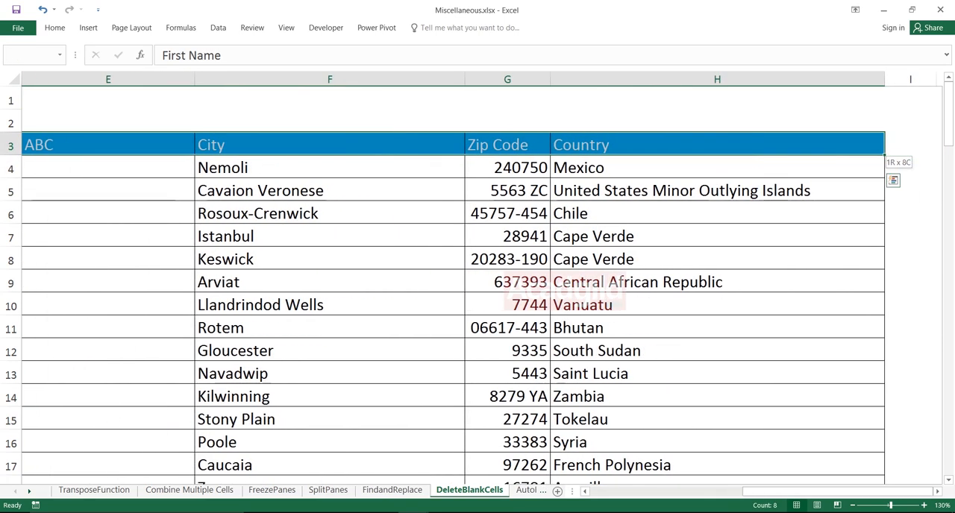
scroll("down", 3)
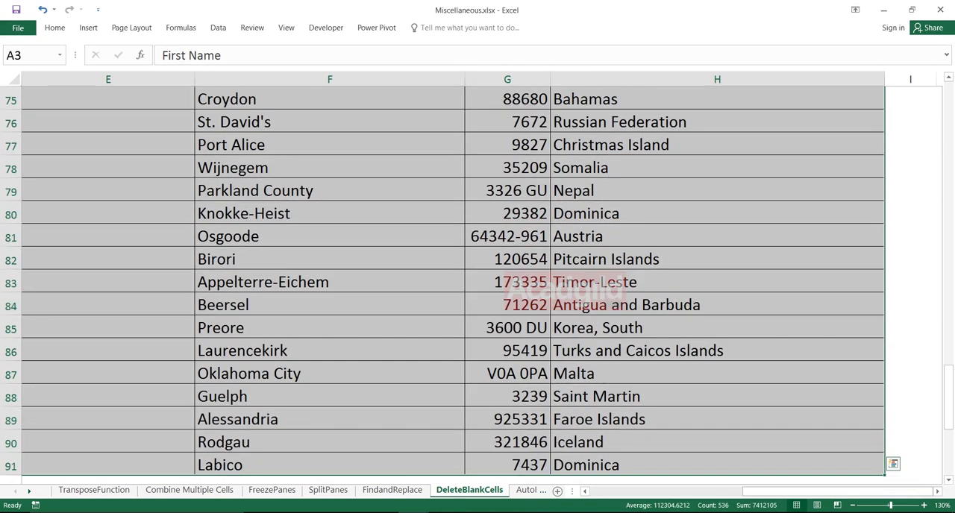
key("ctrl+g")
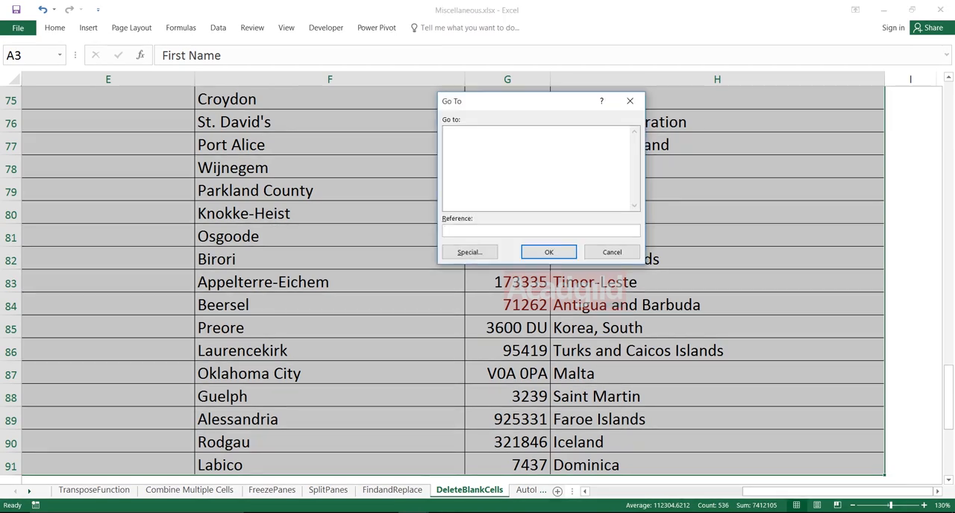
- Choose Blanks in Go To Special to select the empty XYZ and ABC cells
left_click(468, 251)
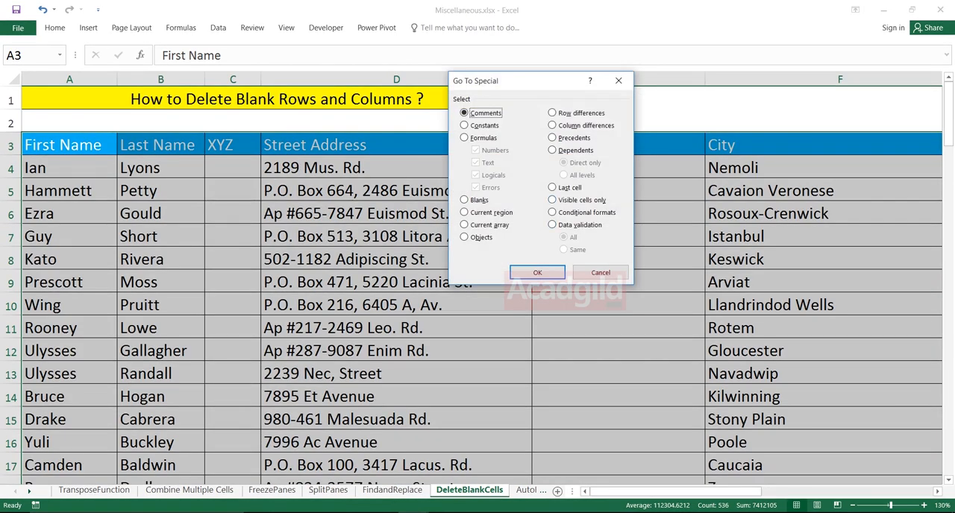
left_click(537, 273)
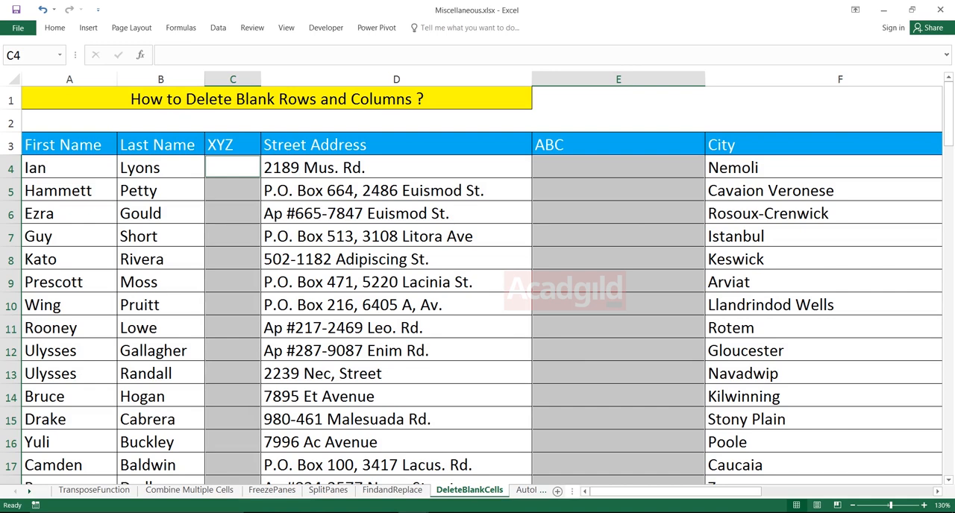
- Delete the sheet columns holding the blank XYZ and ABC cells, closing the gaps
left_click(54, 26)
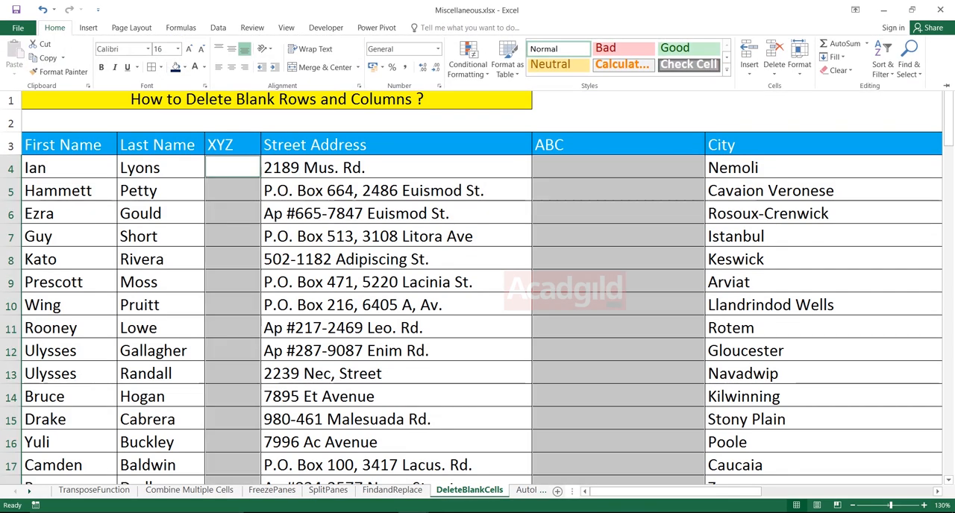
left_click(774, 59)
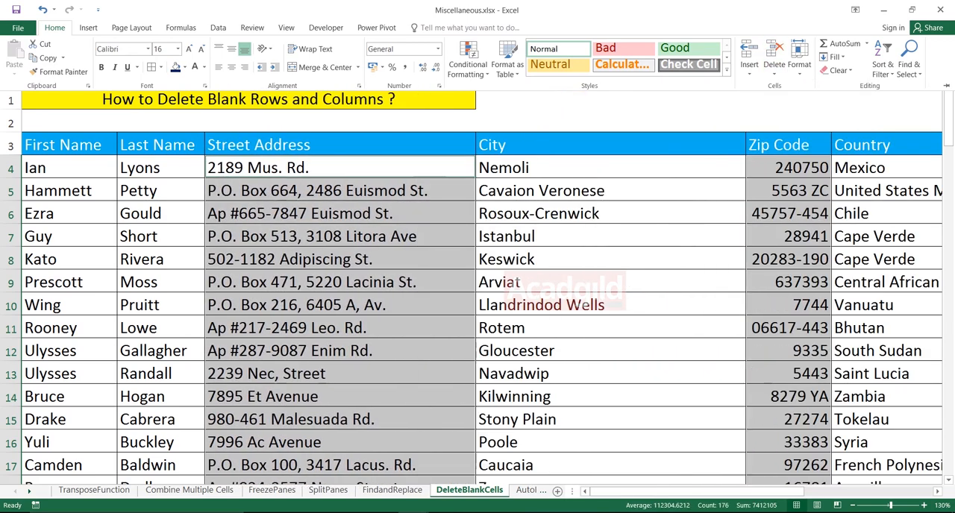
left_click(340, 167)
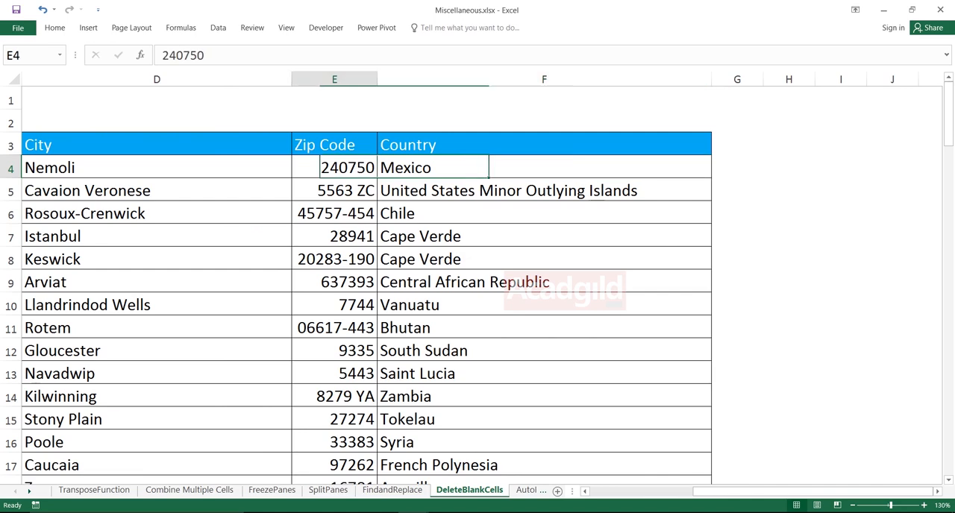
left_click(68, 167)
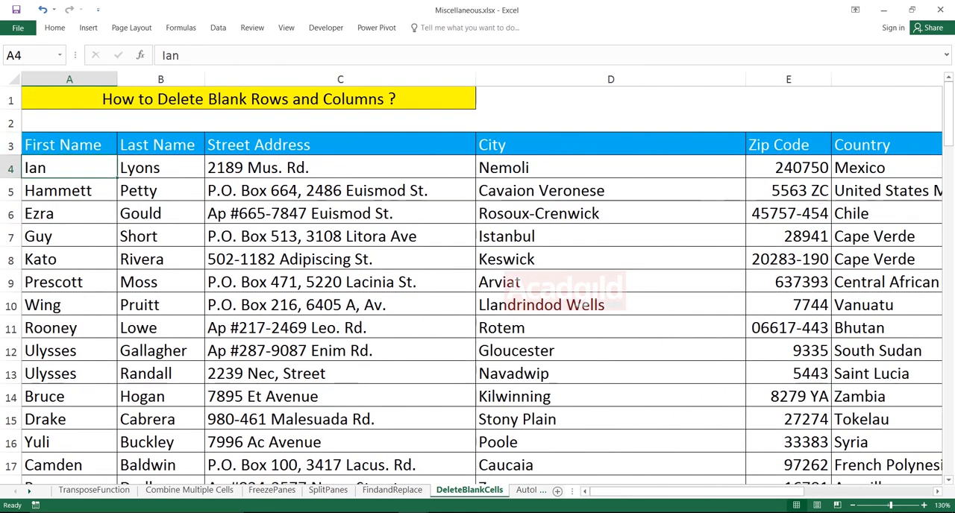
left_click(141, 260)
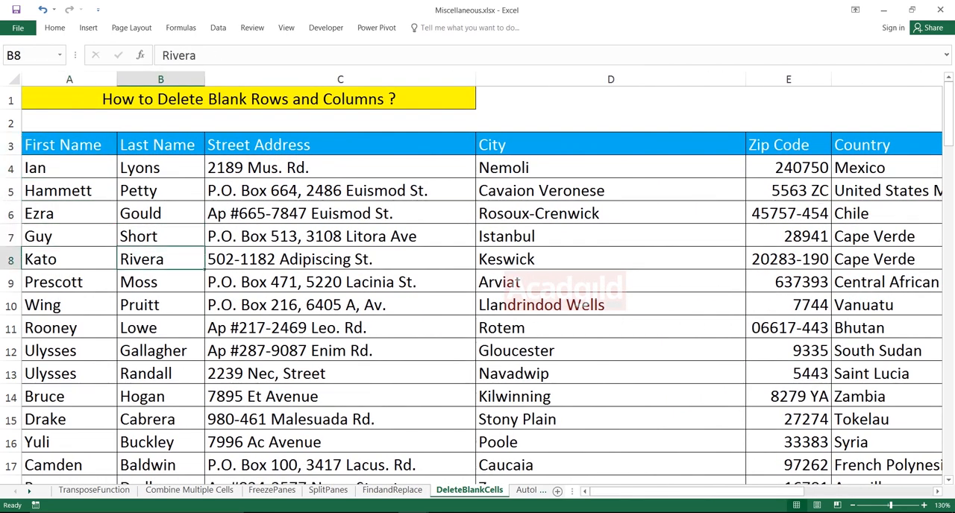
left_click(610, 259)
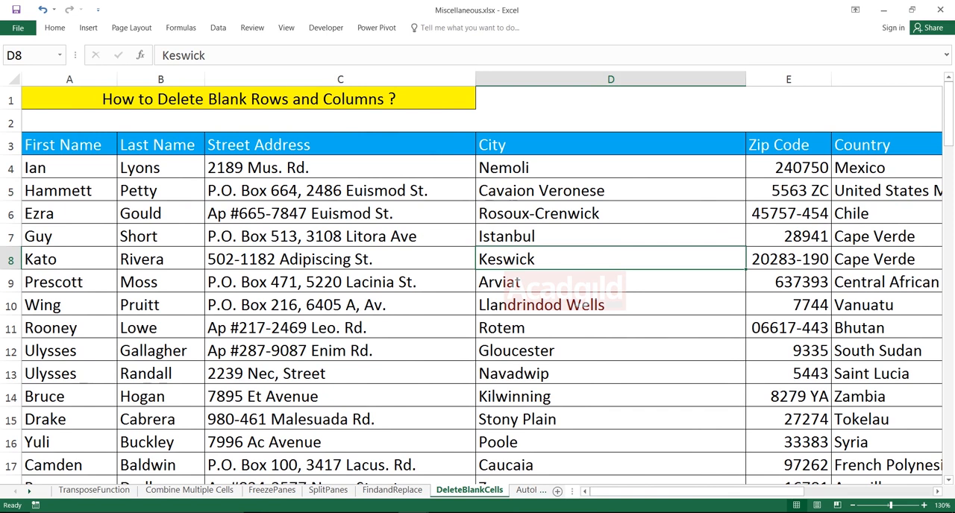